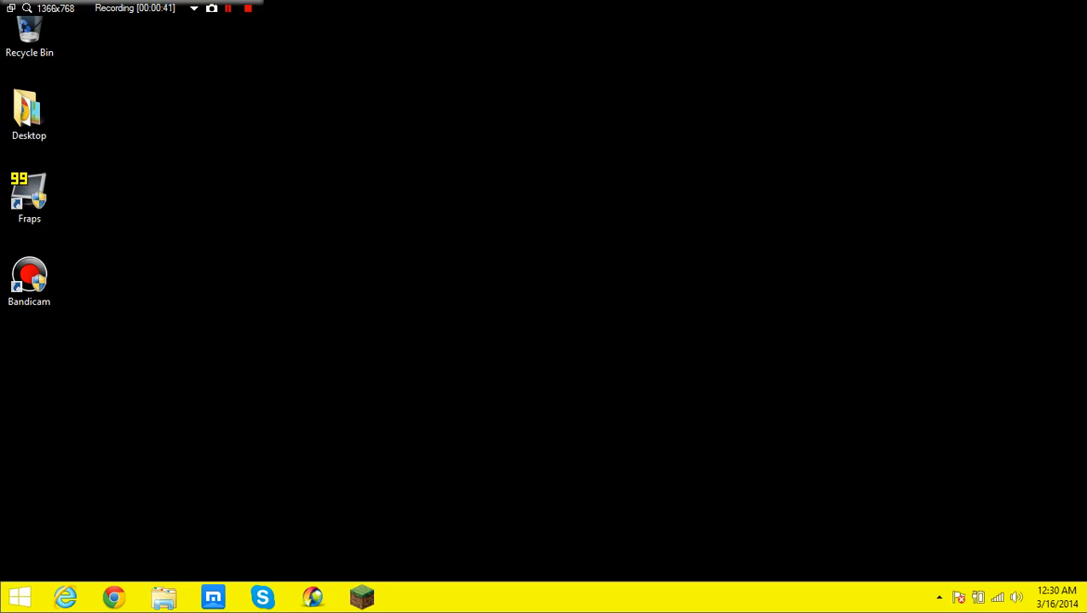
- Launch Notepad from the Start screen to get a blank Untitled document
left_click(19, 596)
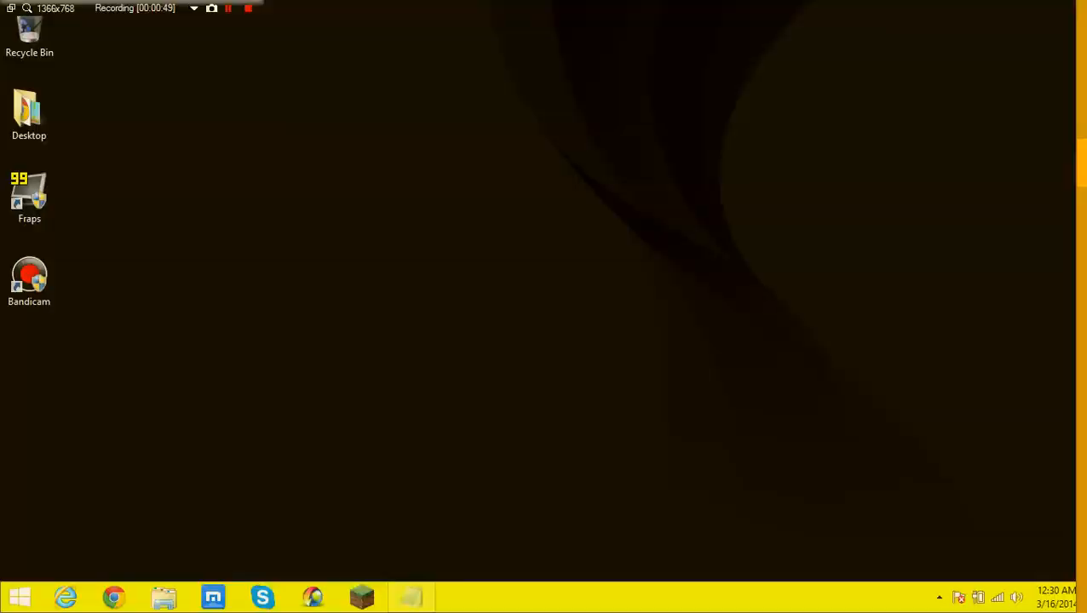
left_click(412, 596)
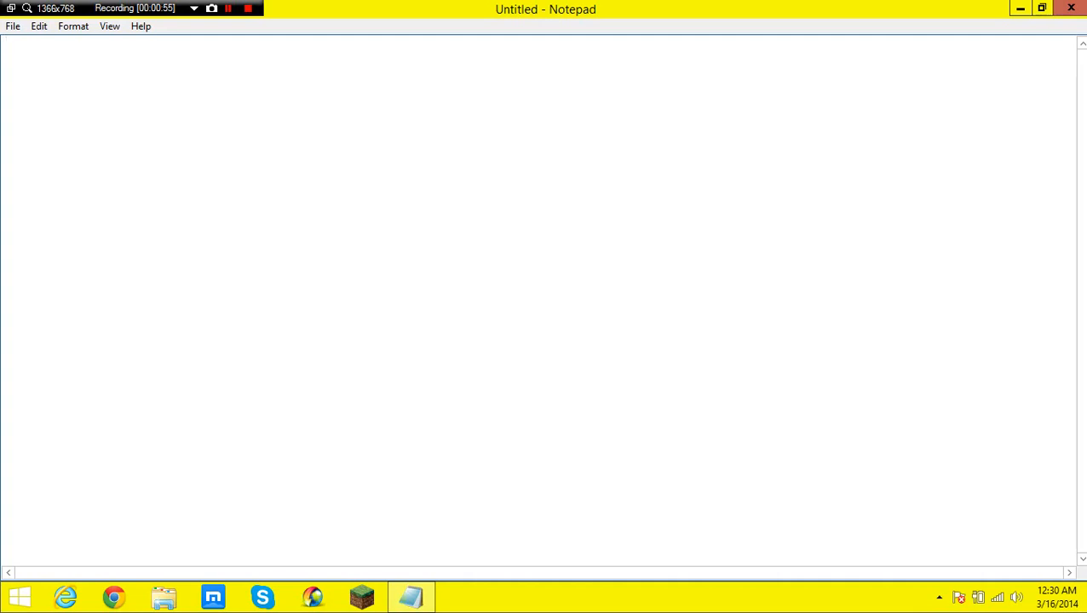
type("@ech")
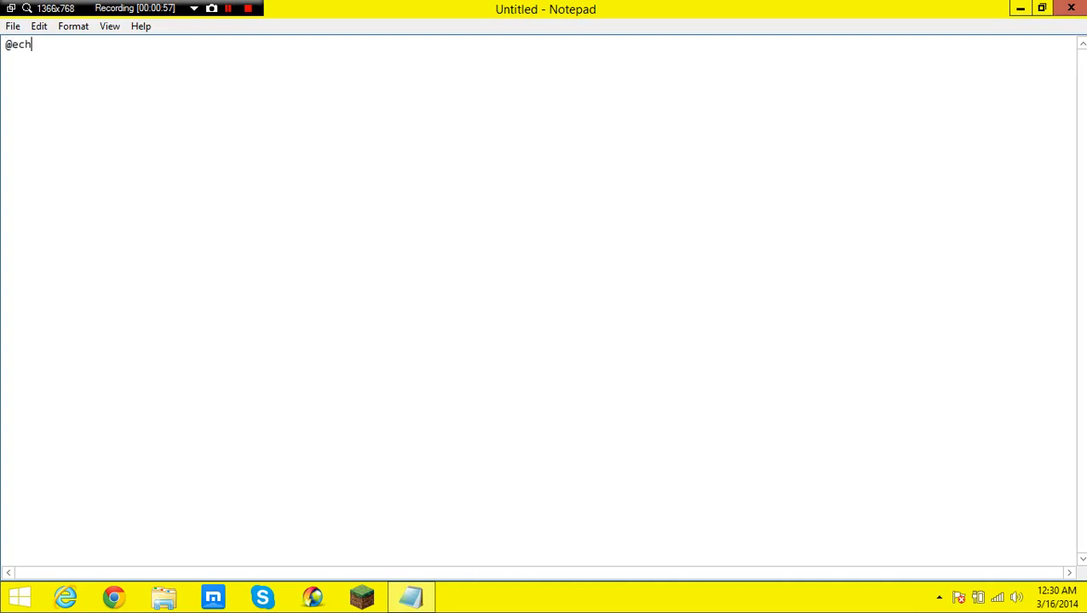
type("o off")
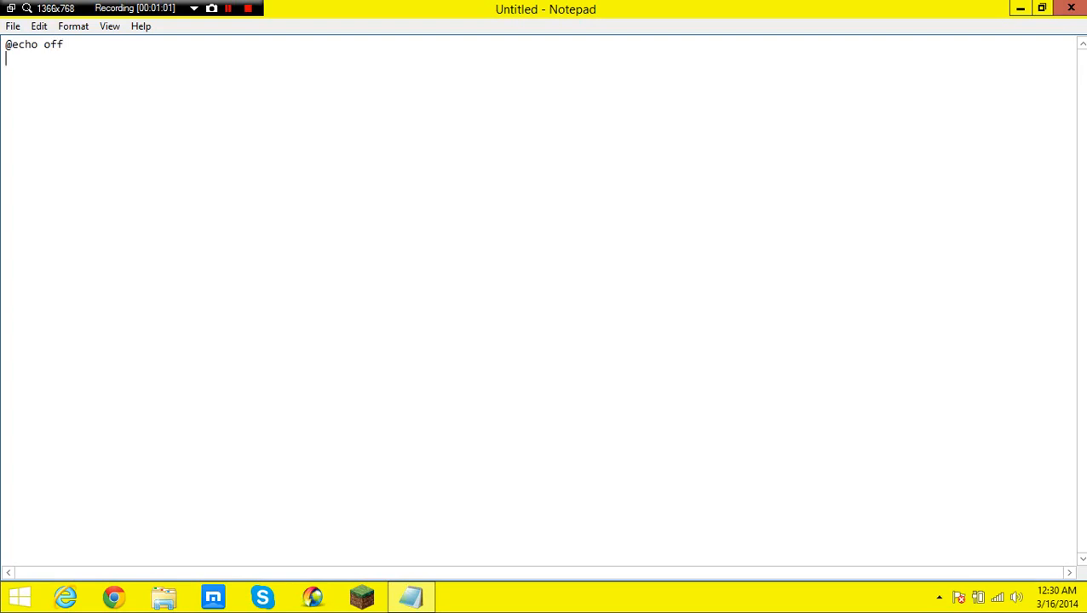
type("color")
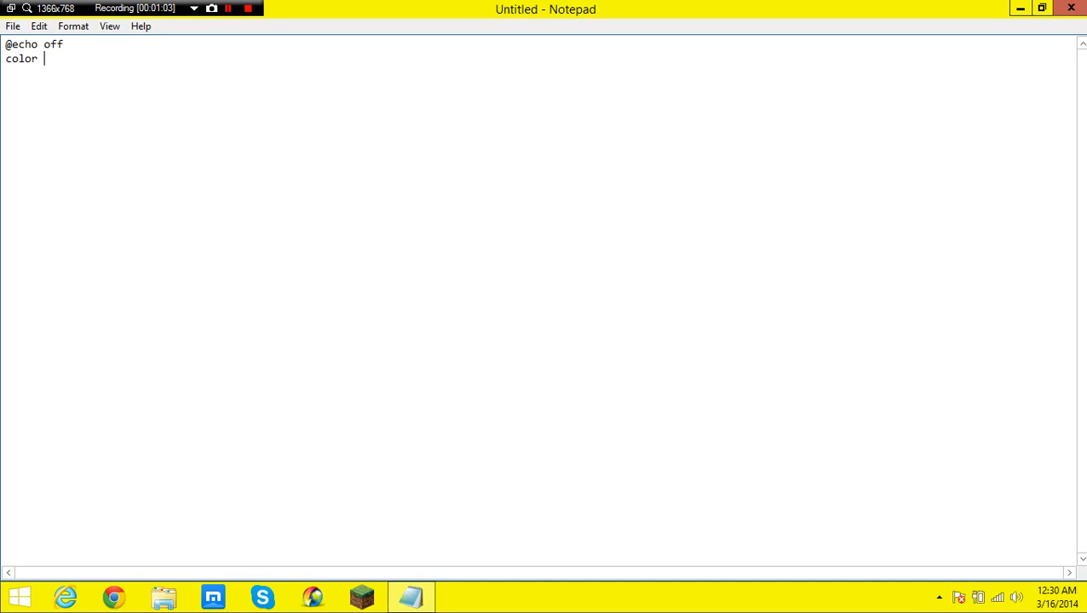
type("a")
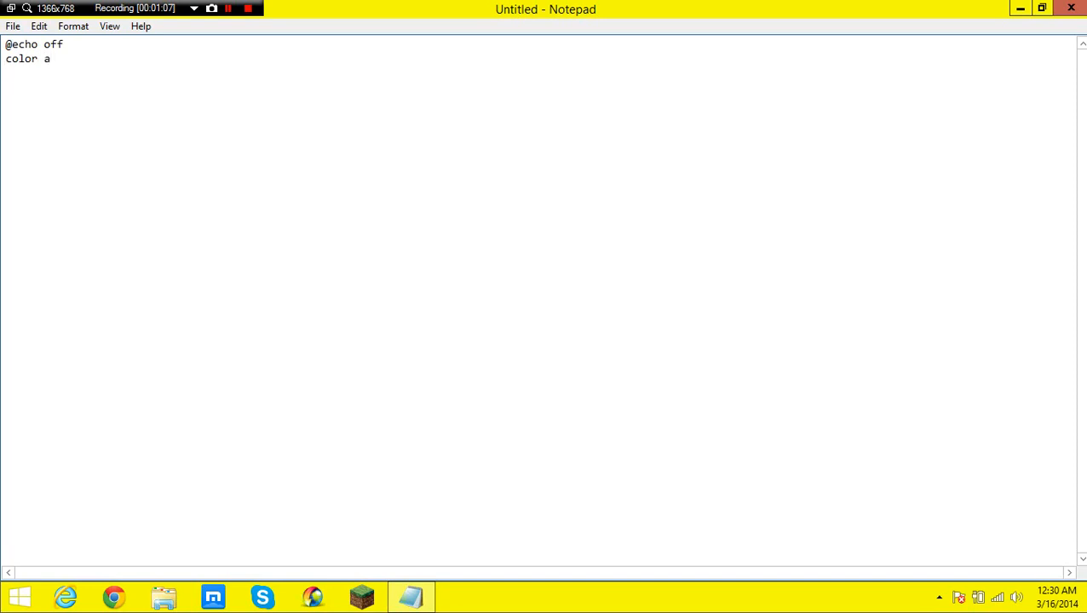
type(":a")
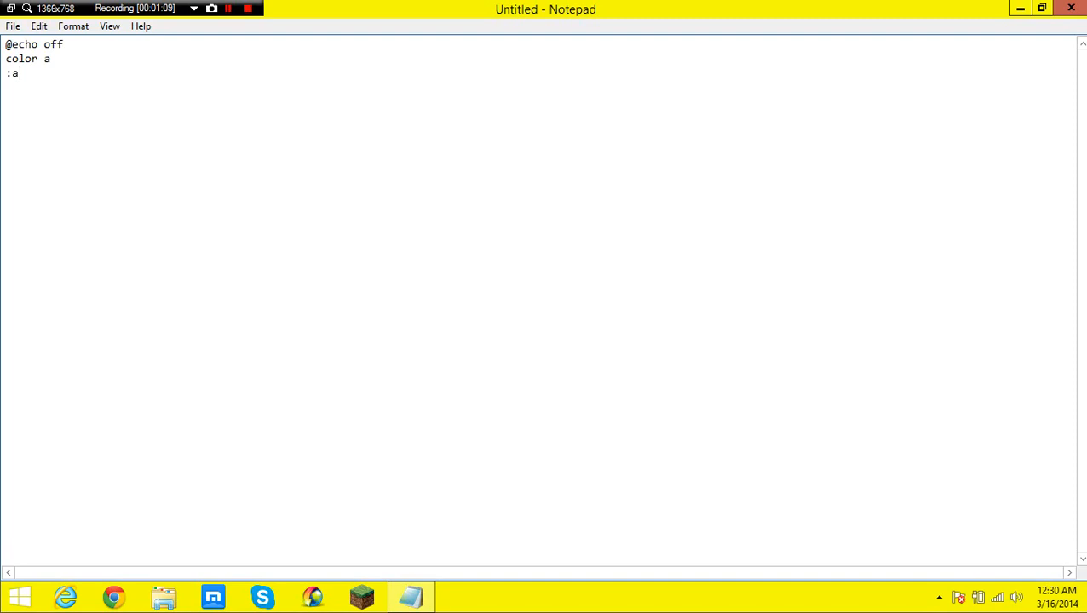
type("A")
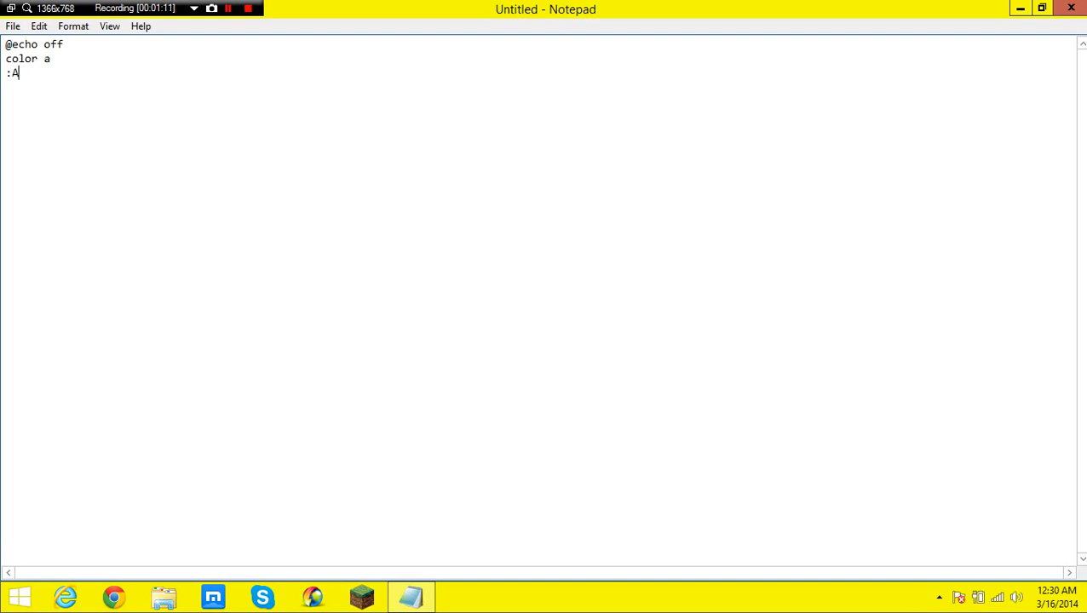
key("enter")
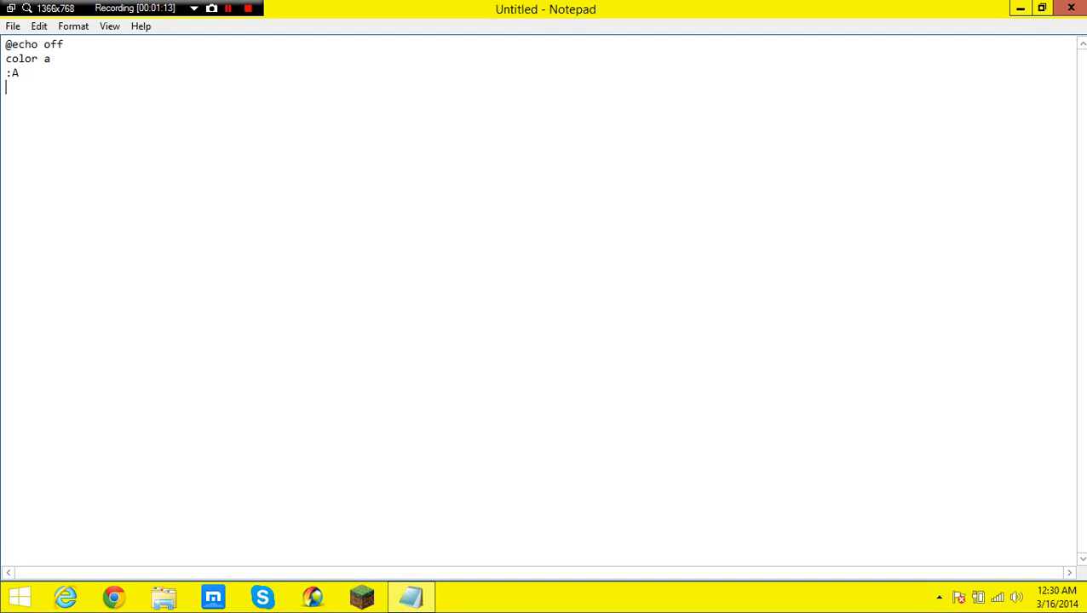
type("echi")
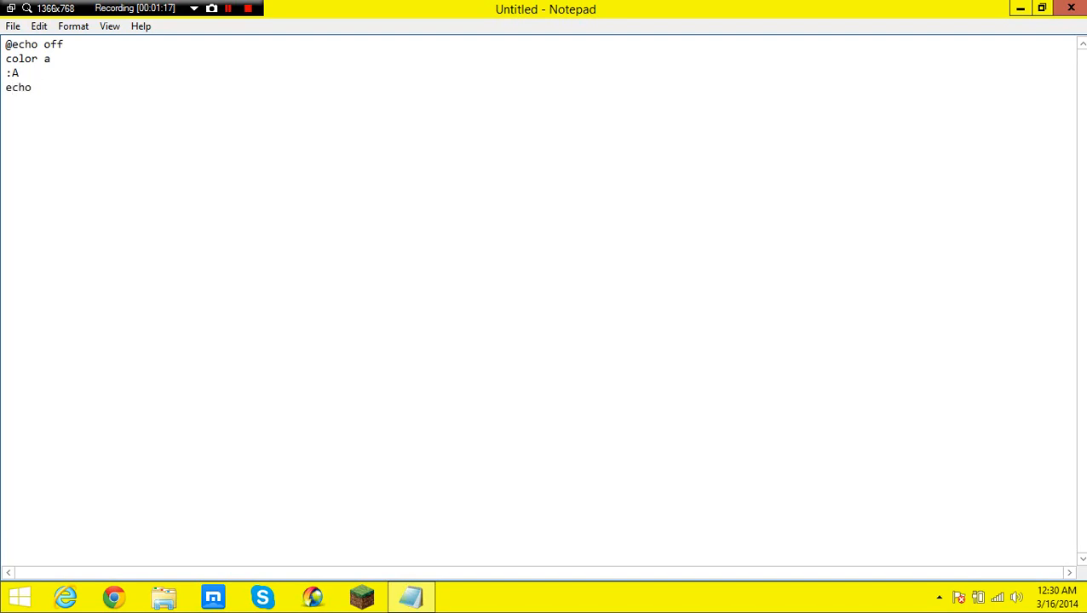
- Build ten echo lines each printing sixteen %random% values by copying and duplicating
type("%random")
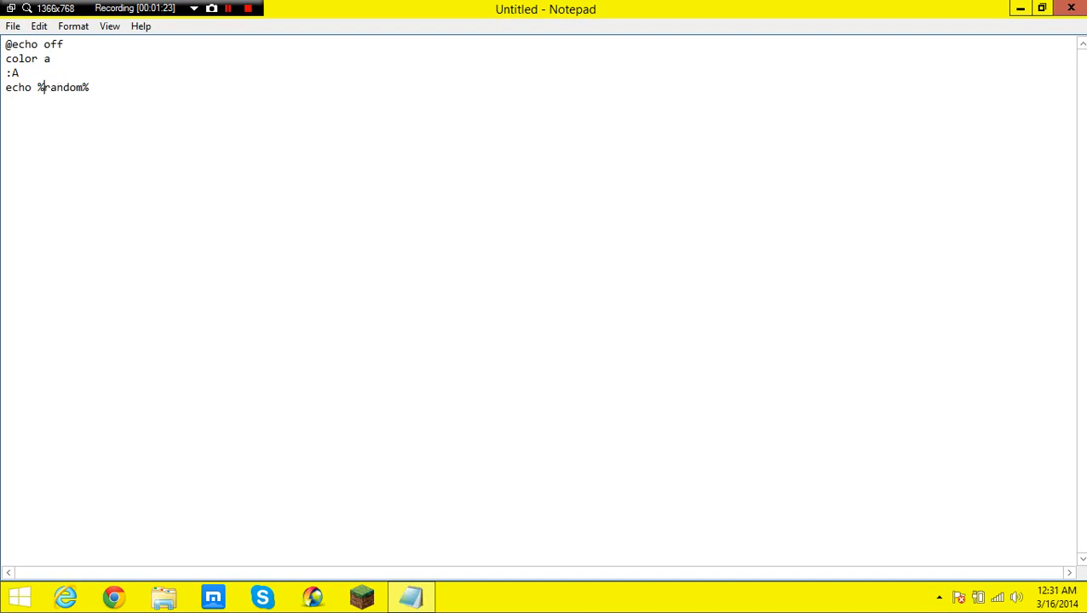
type("%random% %random% %random%")
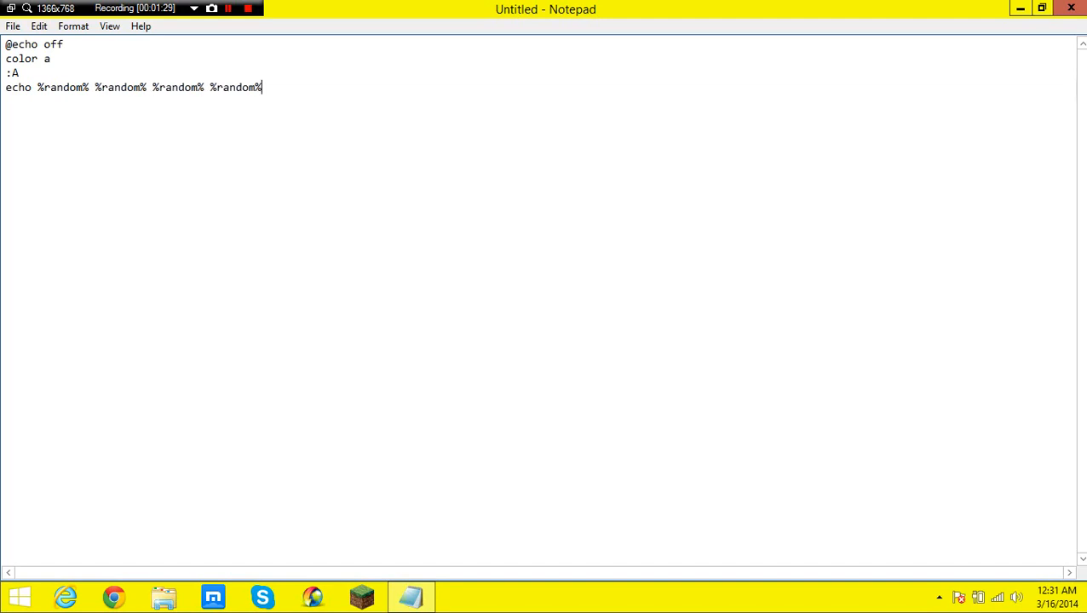
double_click(236, 87)
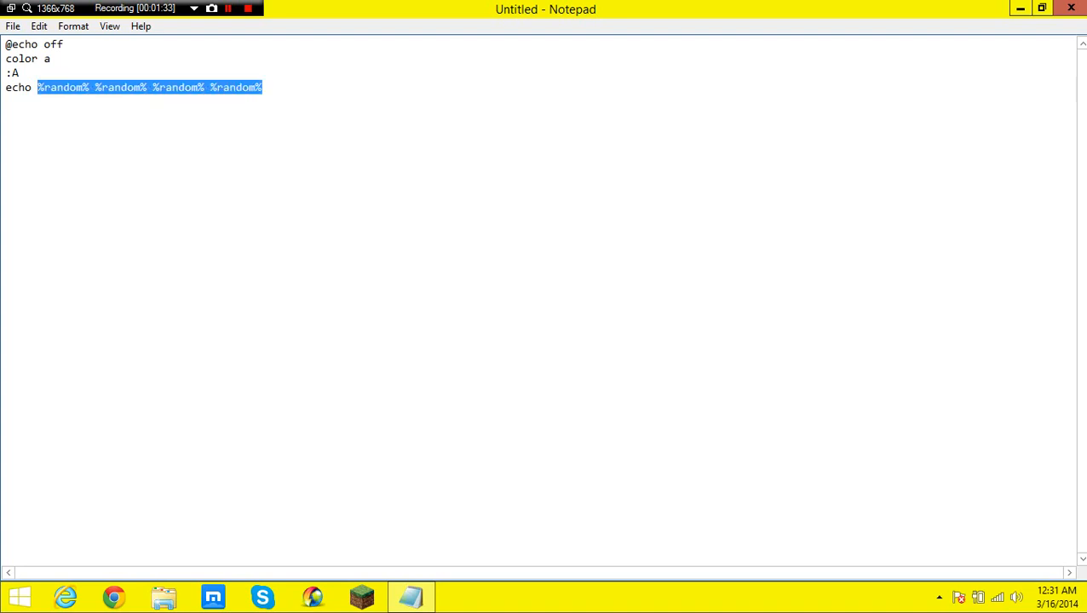
type("%random% %random% %random% %random% %random% %random% %random% %random% %random% %random% %random% %random%")
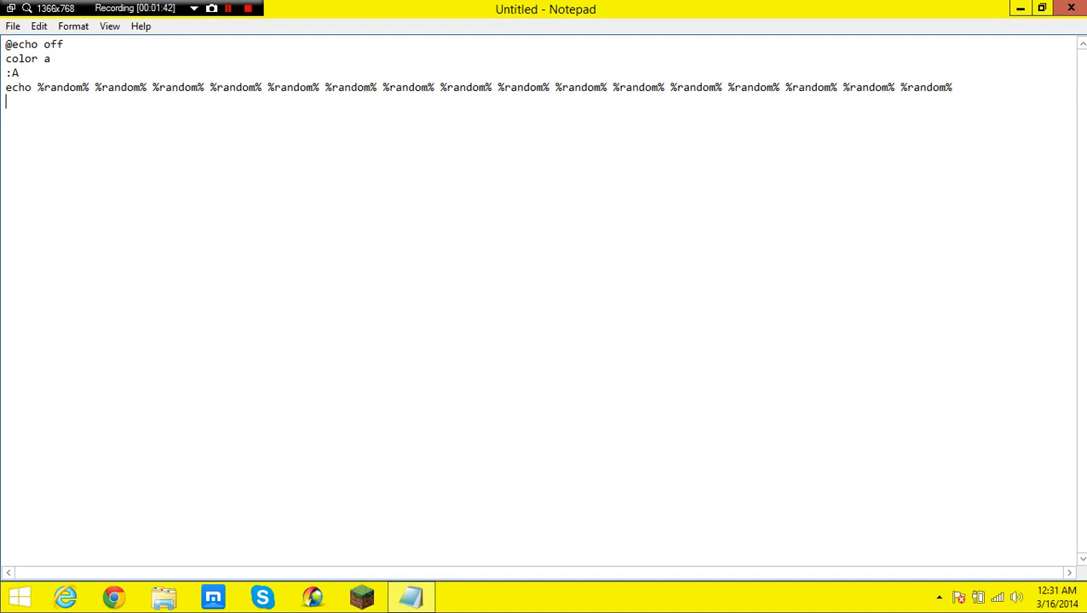
type("echo %random% %random% %random% %random% %random% %random% %random% %random% %random% %random% %random% %random% %random% %random% %random% %random%")
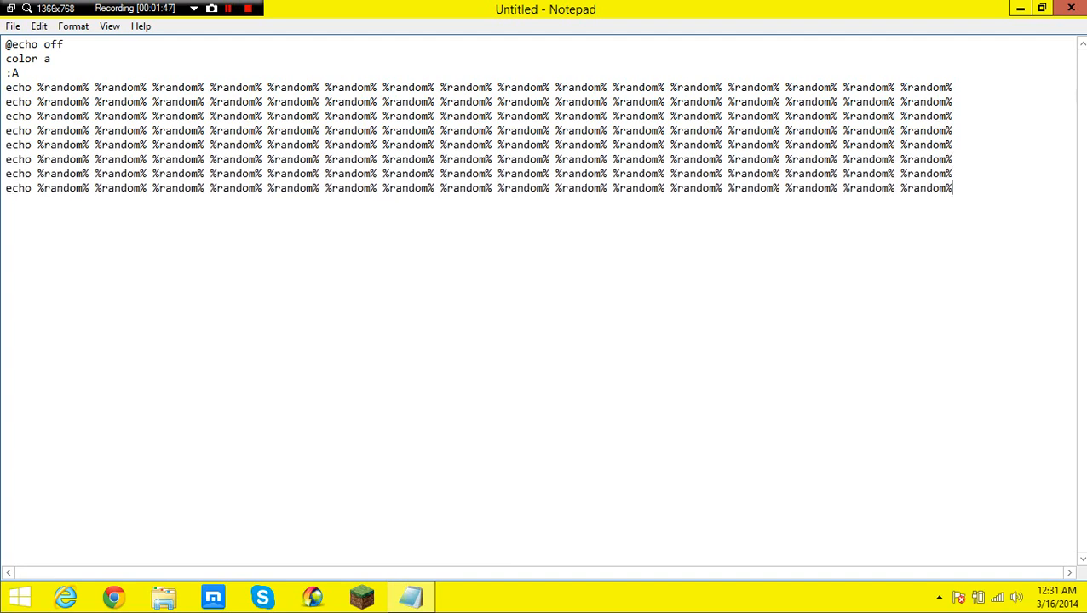
key("enter")
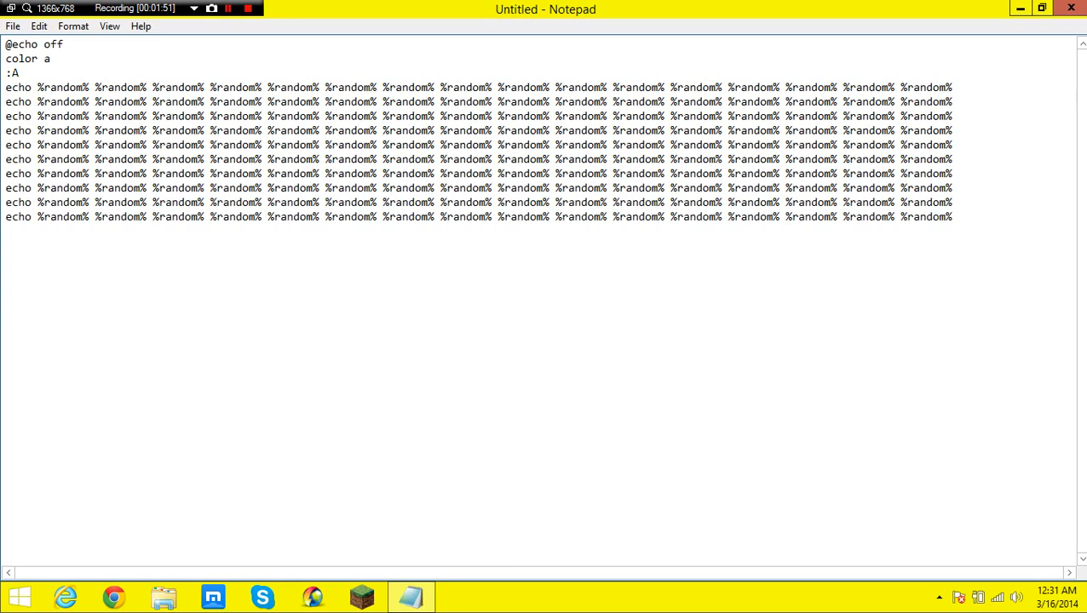
- End the script with a "goto :A" line so it loops forever
type("goto :")
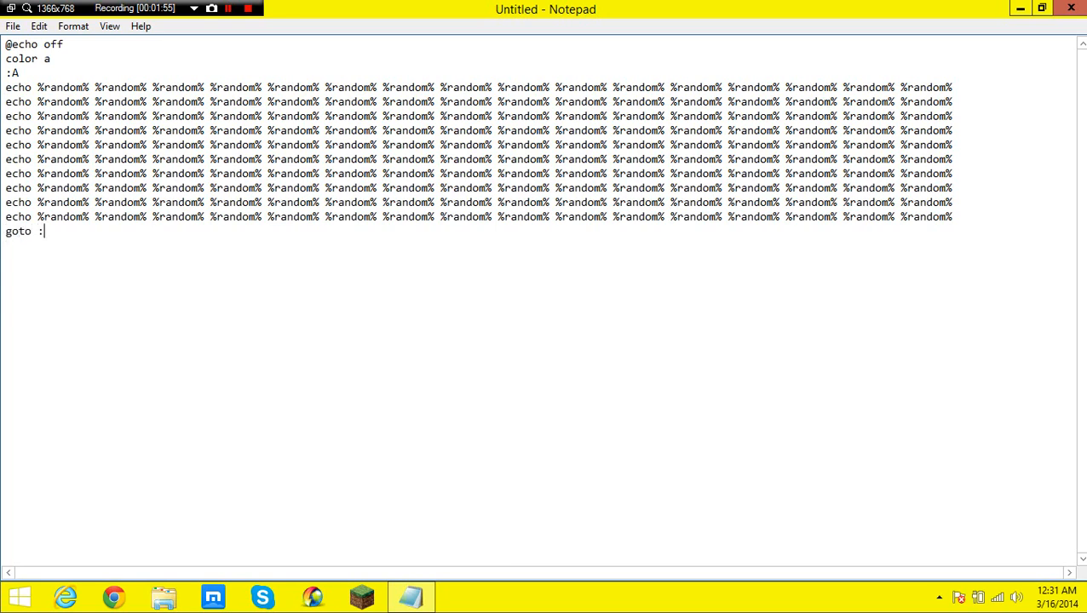
type("A")
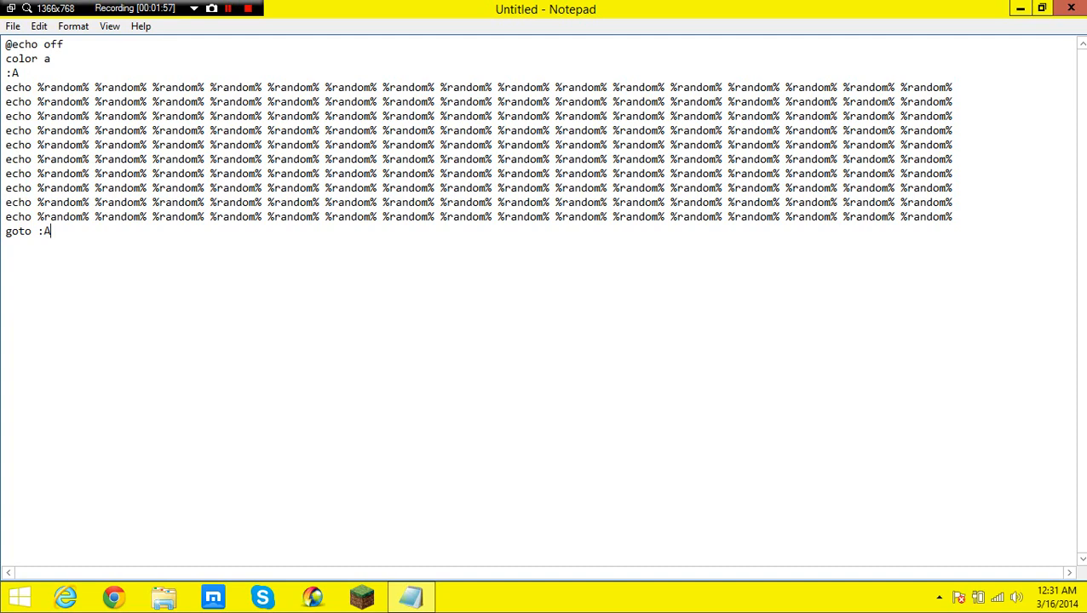
left_click(13, 25)
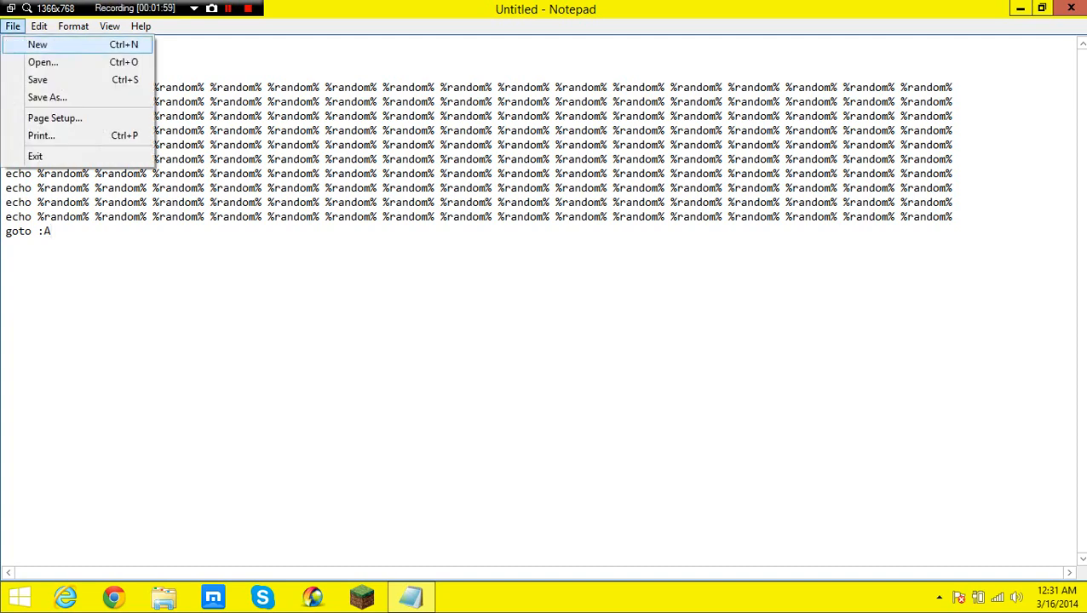
- Save As to the Desktop with type All Files under the name ksenflkes fln.bat
left_click(47, 97)
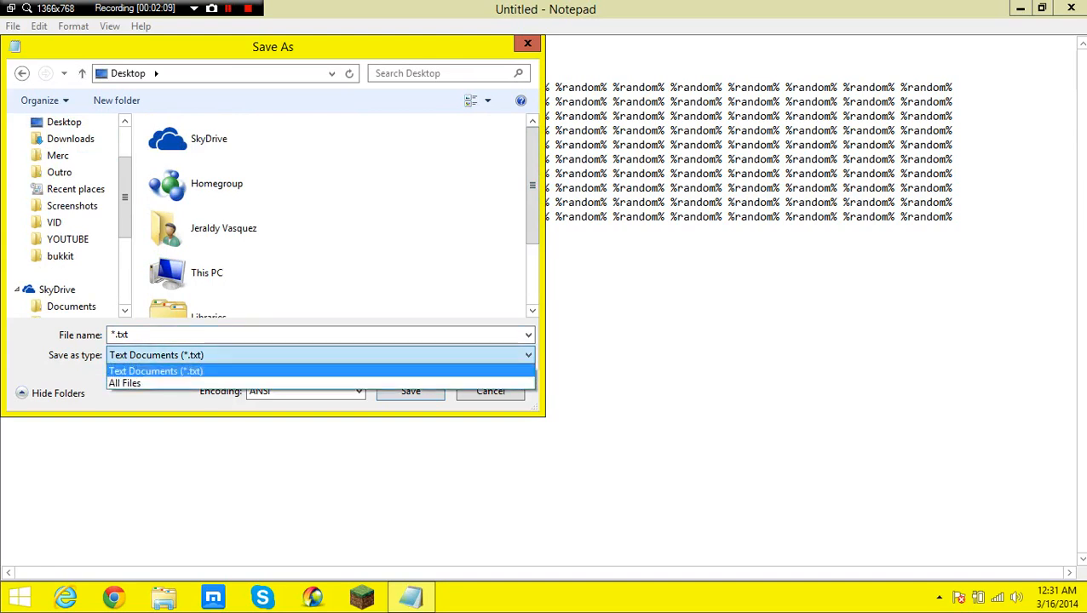
left_click(125, 382)
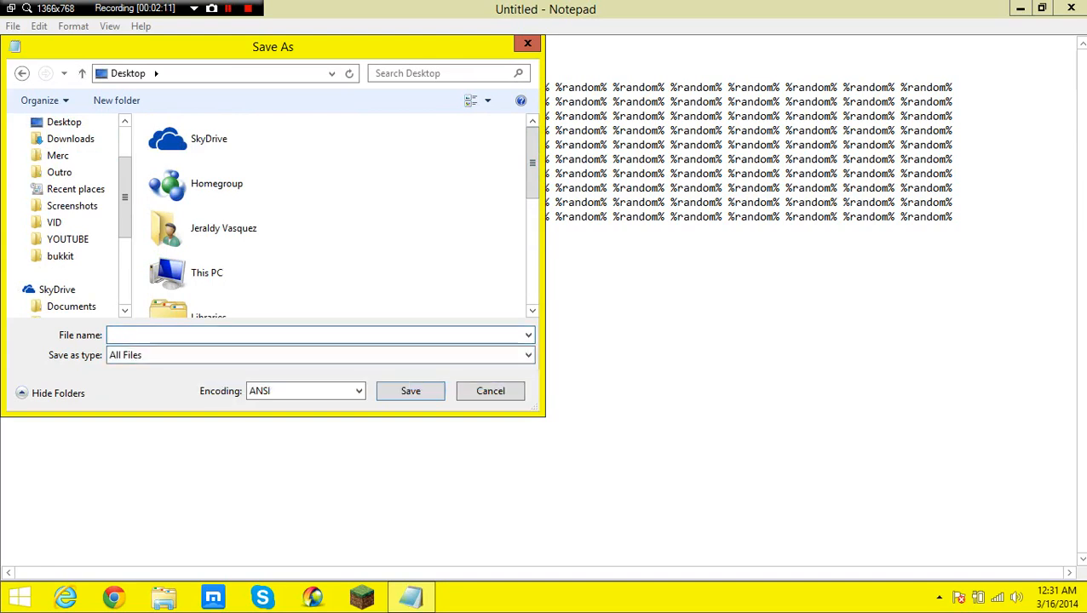
type("ksenflkes fln.")
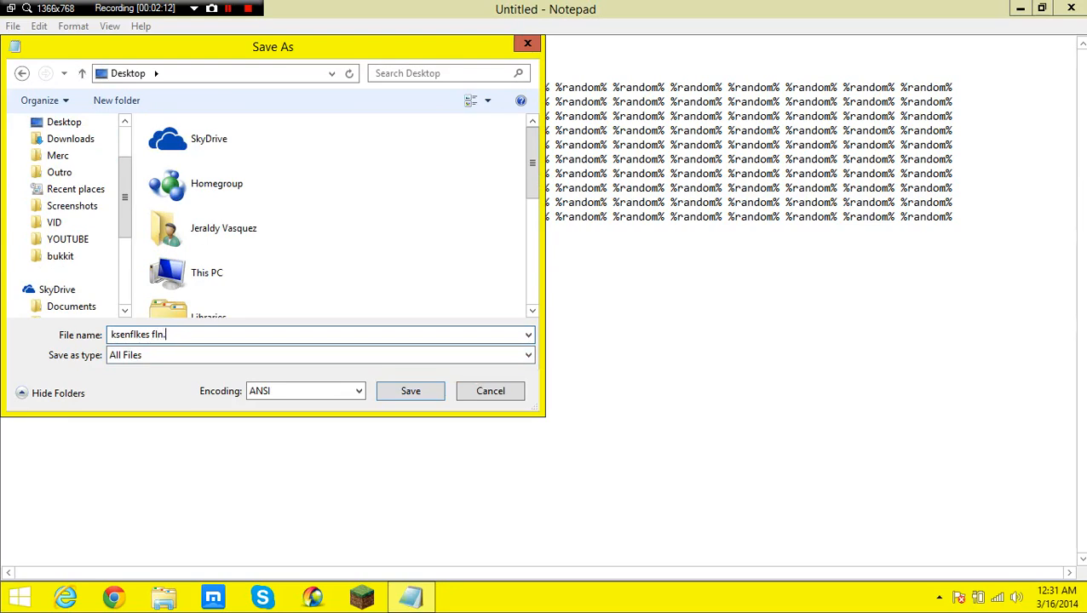
type("bat")
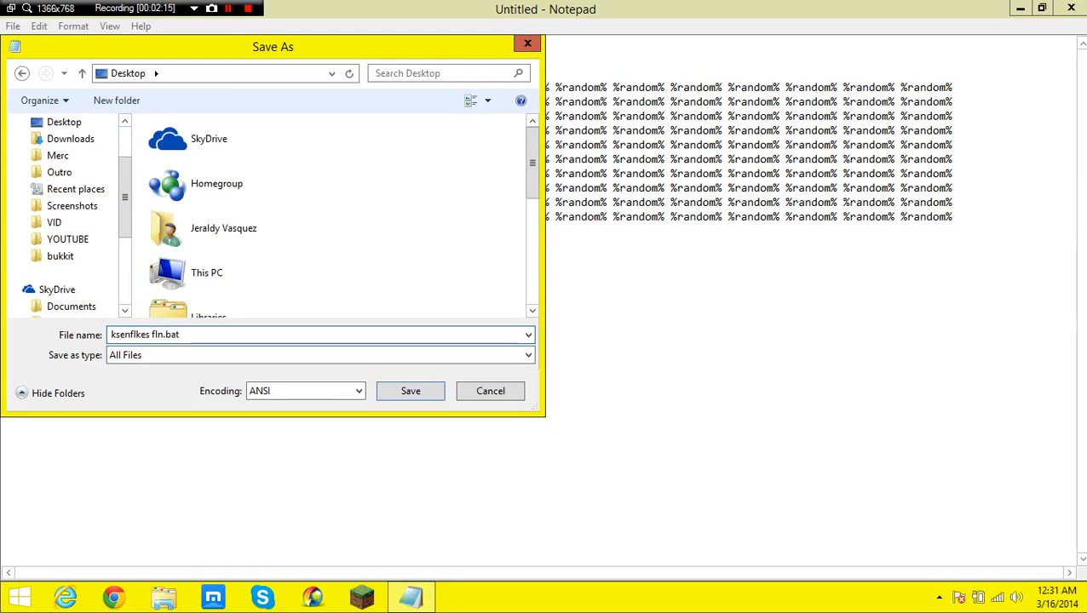
left_click(409, 391)
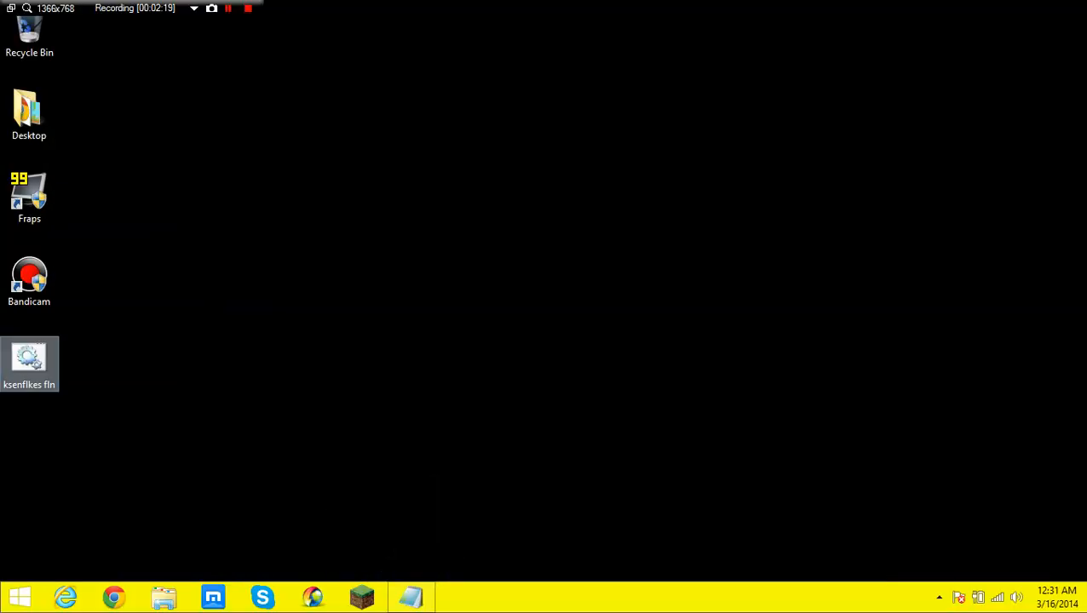
mouse_move(29, 357)
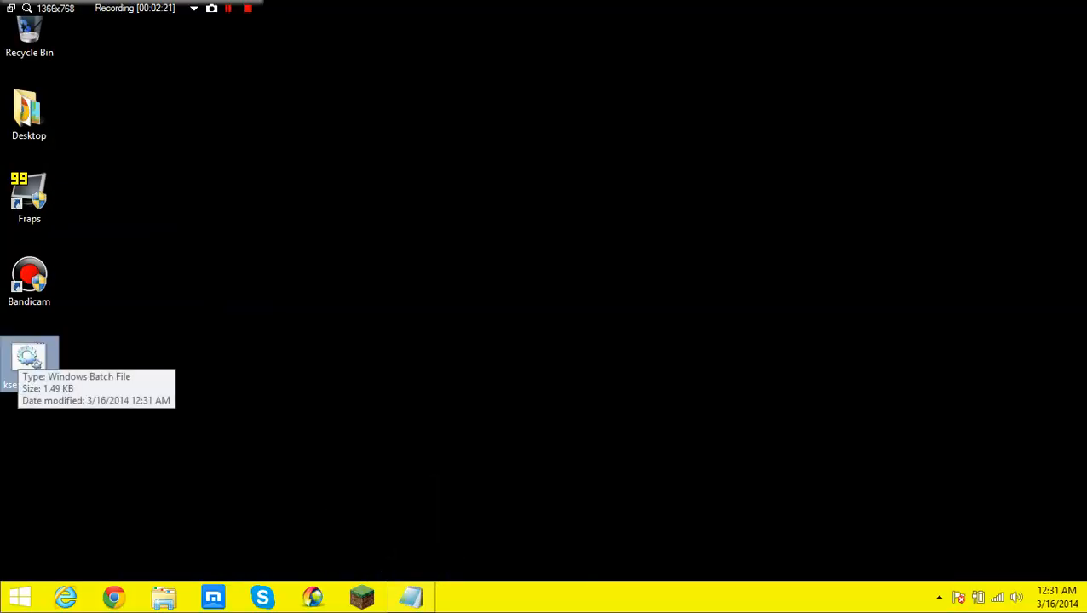
- Run the ksenflkes fln batch file from its desktop icon
double_click(29, 362)
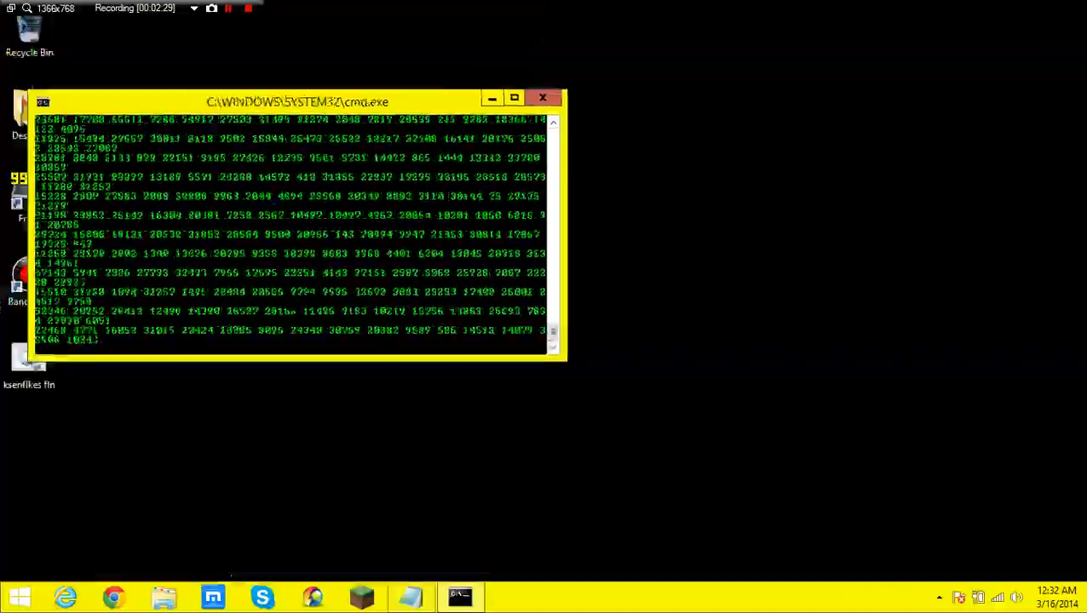
- Maximize the cmd.exe window to show more rows of scrolling green random numbers
left_click(514, 97)
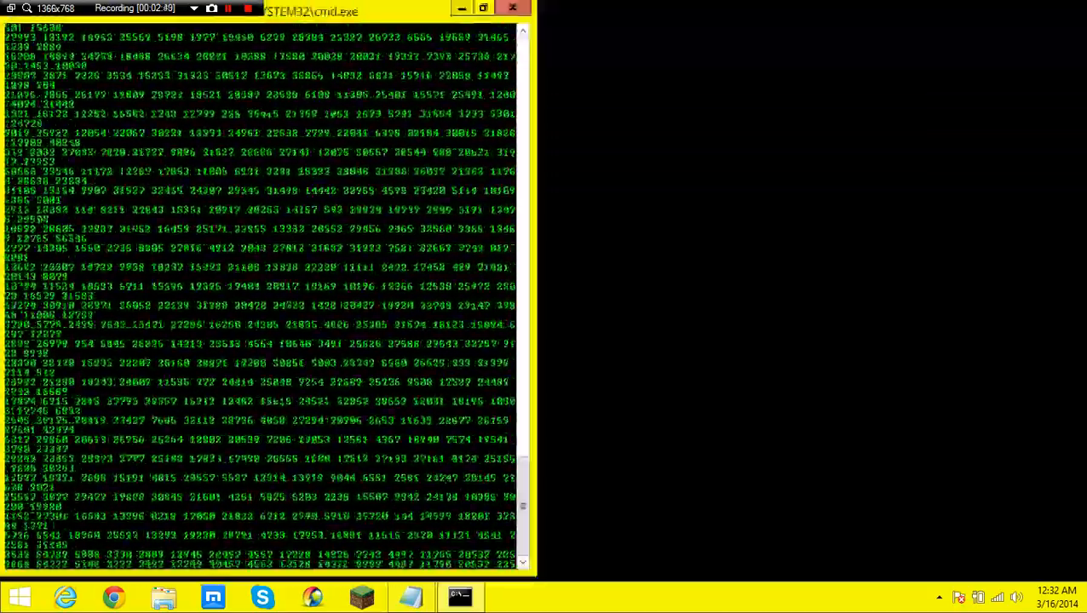
scroll("down", 3)
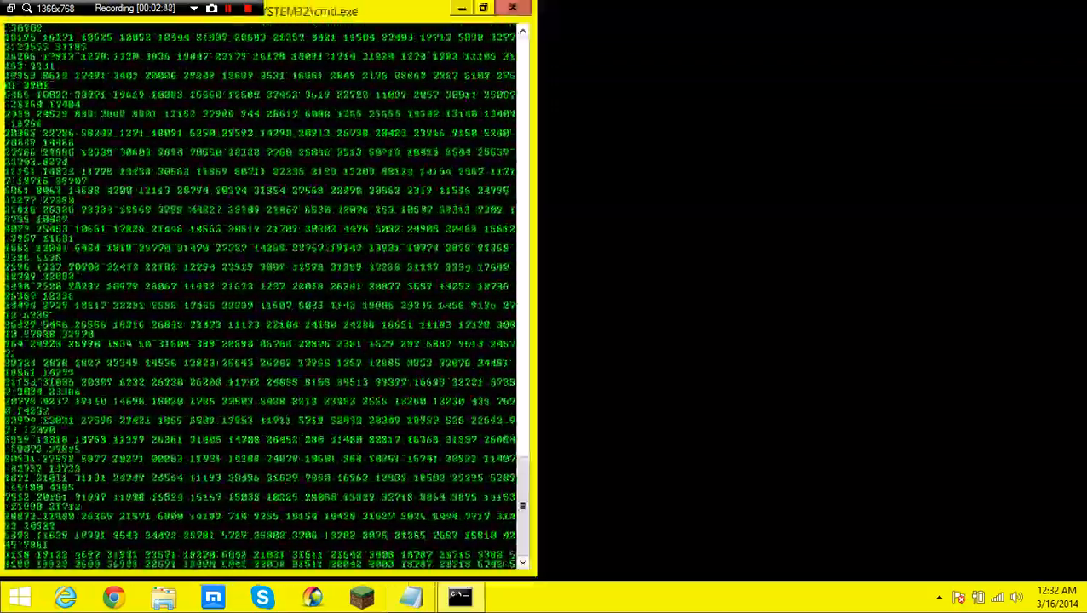